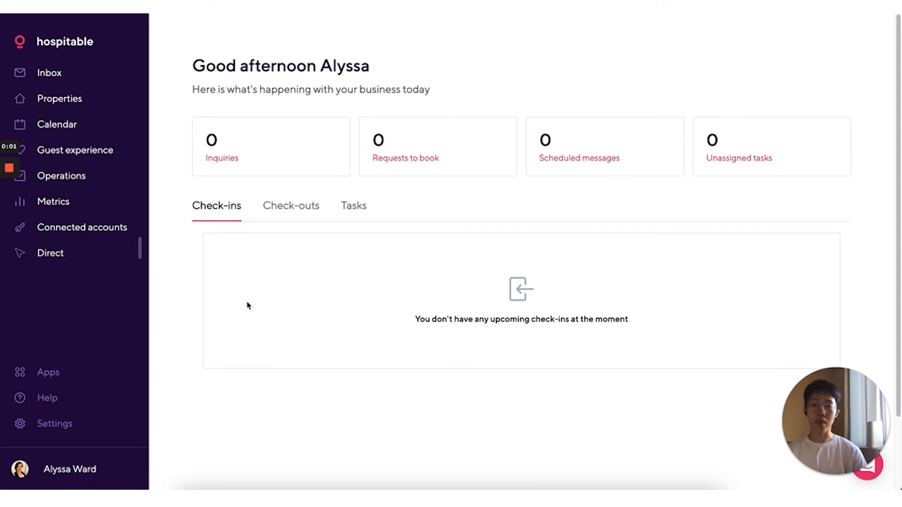
Go to Operations > Notification rules to see the existing rules list.
click(61, 175)
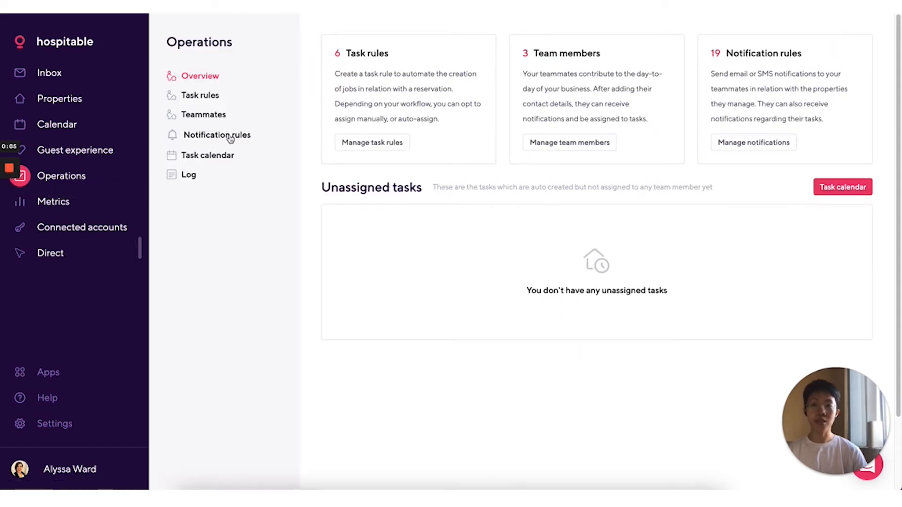
click(218, 135)
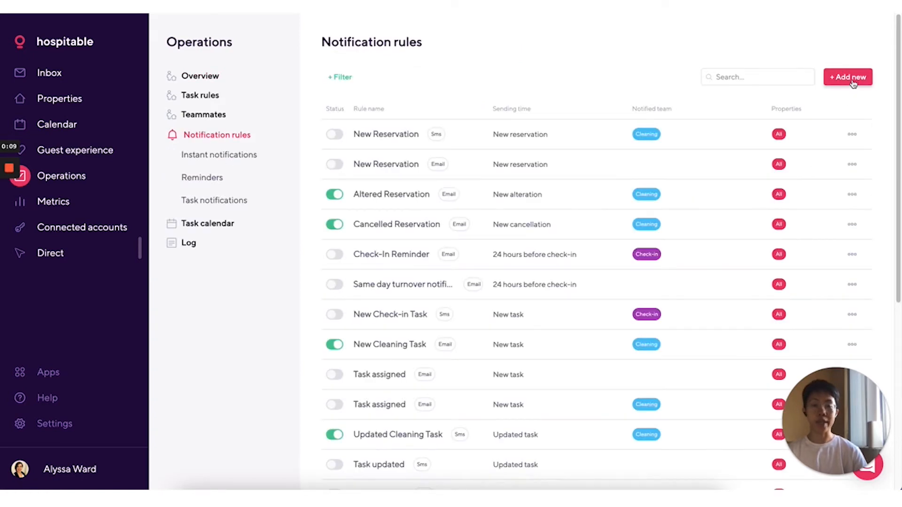
Add a new rule of the 'Before check-out' reminder type.
click(847, 76)
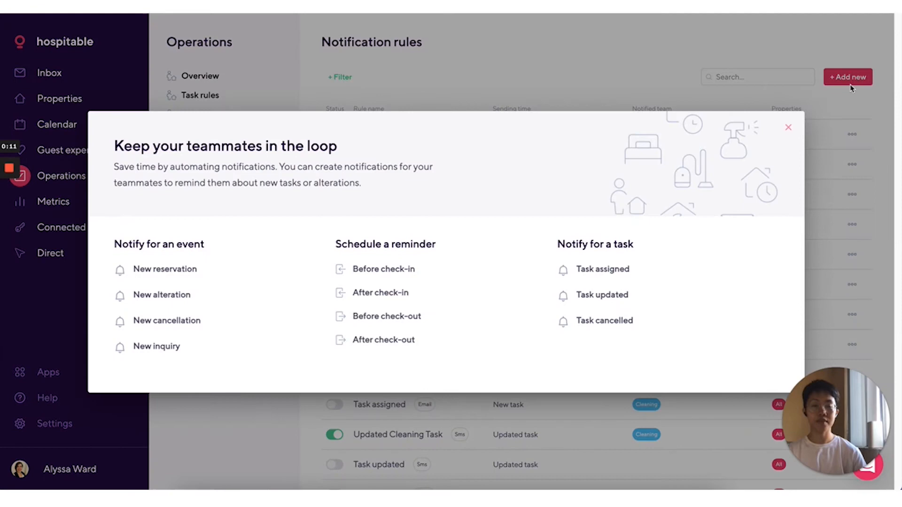
mouse_move(384, 269)
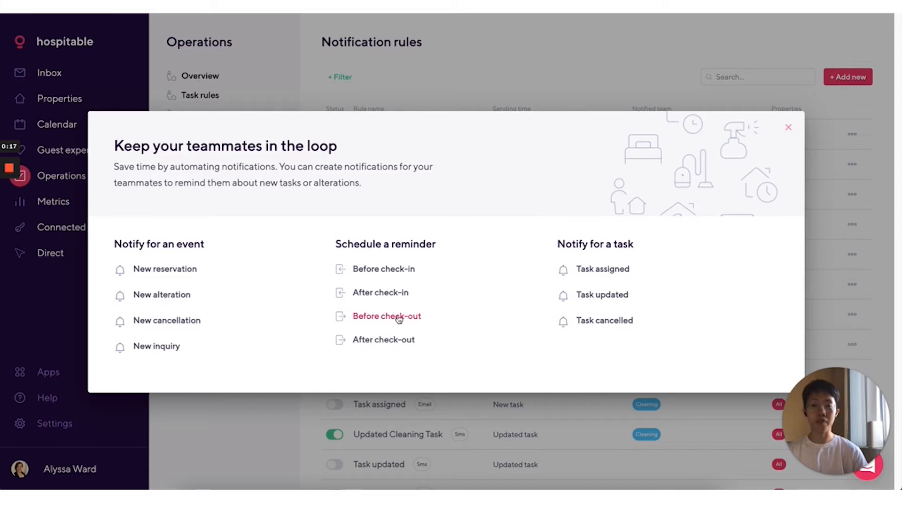
click(386, 316)
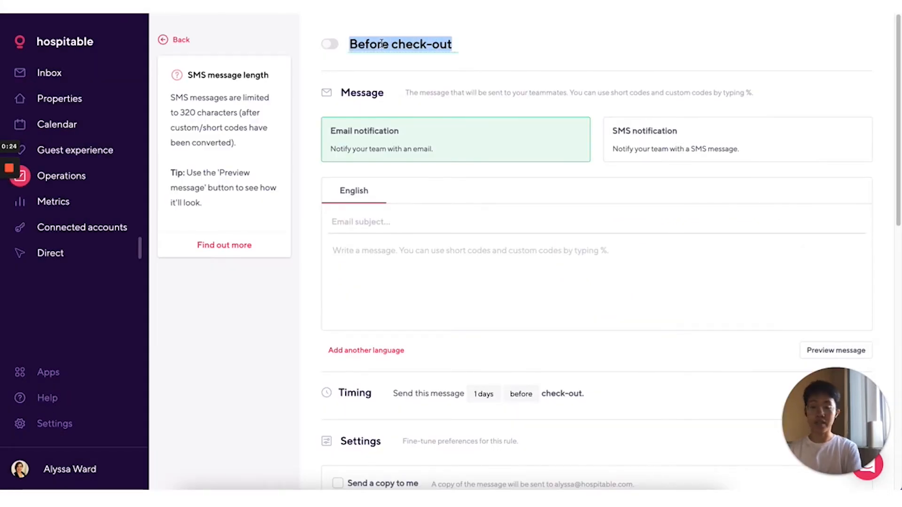
Title the rule 'Check-out reminder', try SMS, then settle on Email notification.
text(Check-out remin)
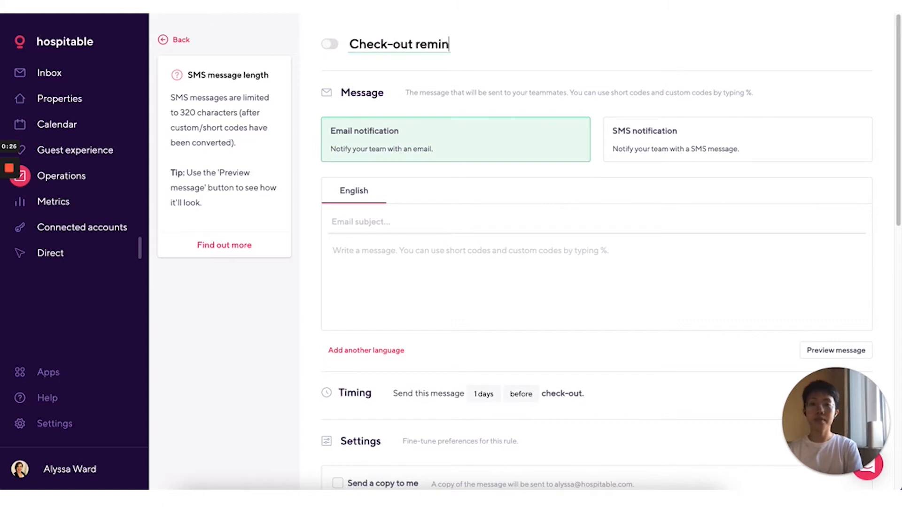
text(der)
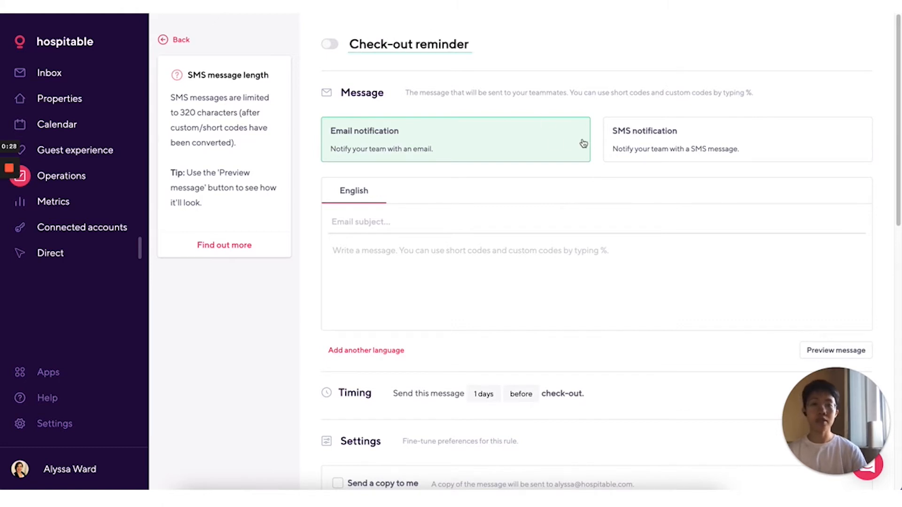
mouse_move(610, 147)
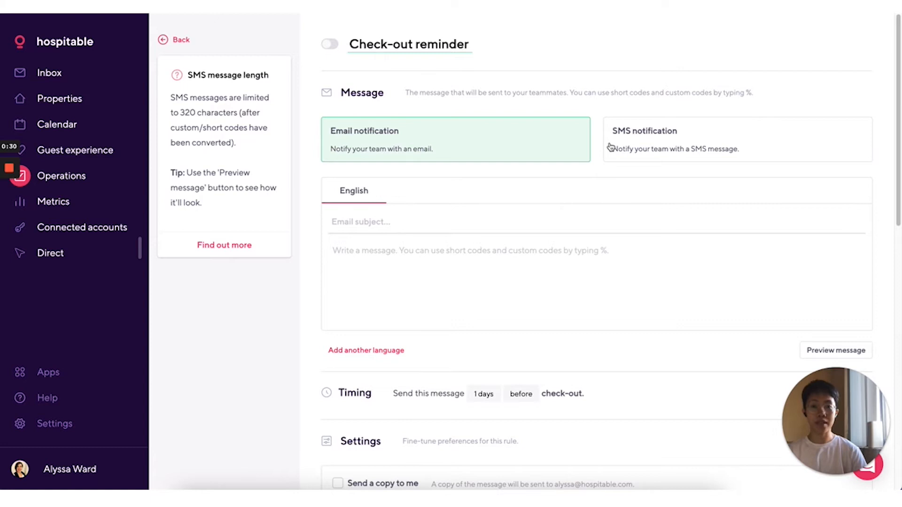
click(736, 139)
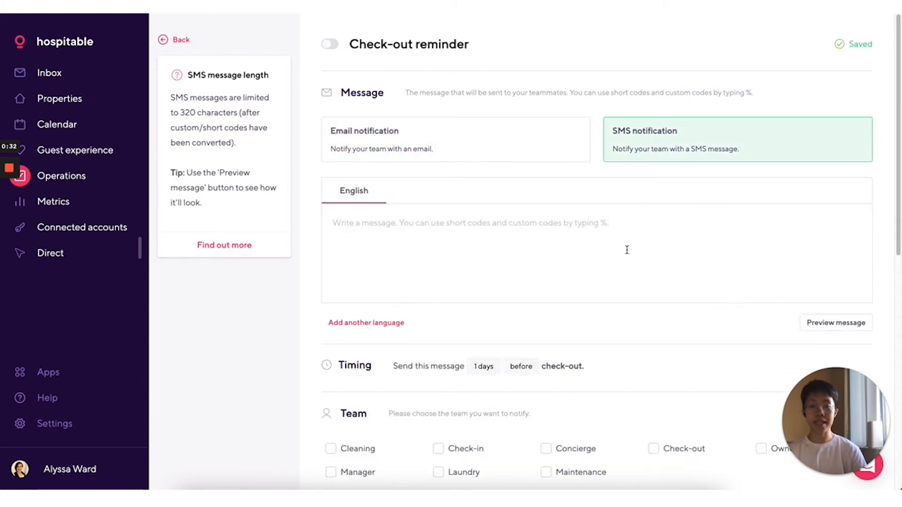
mouse_move(490, 138)
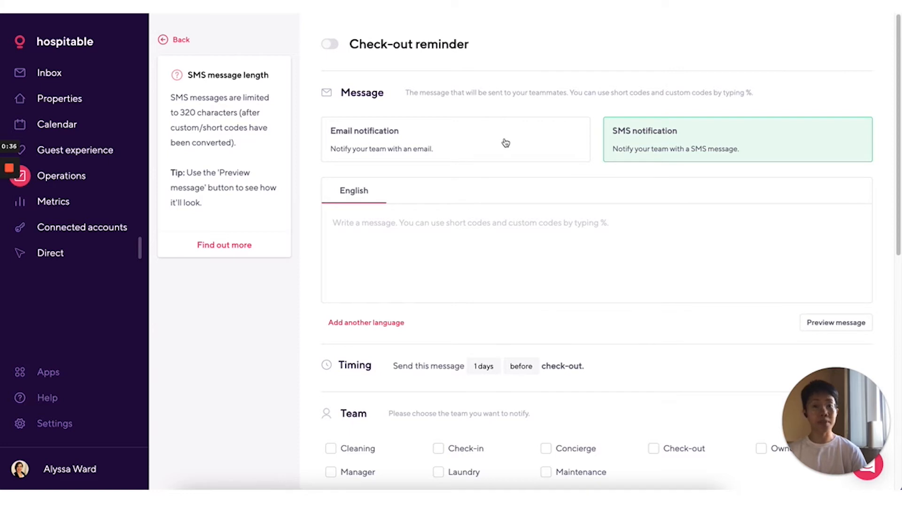
scroll(down, 3)
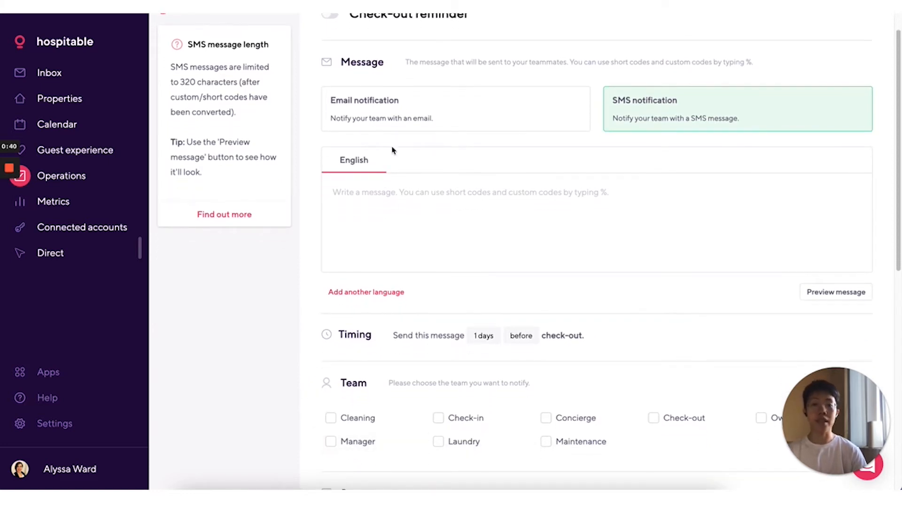
click(455, 109)
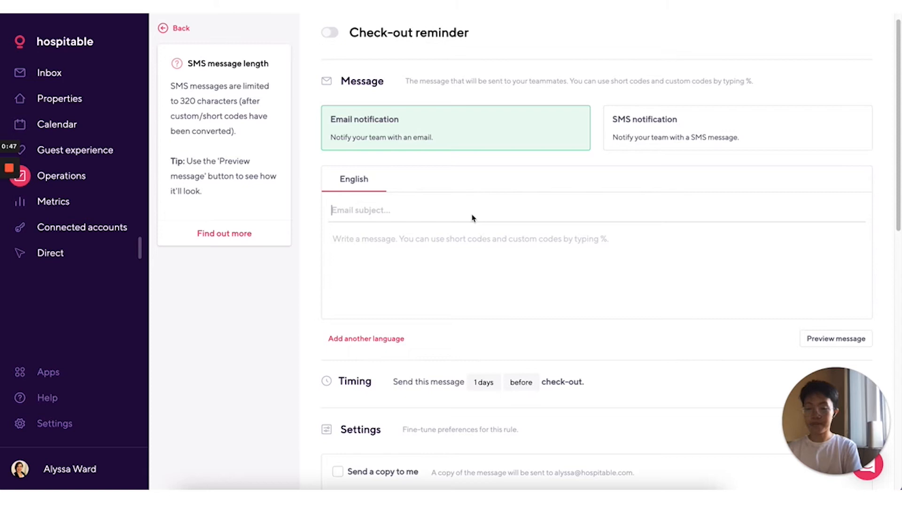
Begin the email subject with 'Reminder f' ahead of the shortcode message.
text(Reminder for check-out at %property_name%)
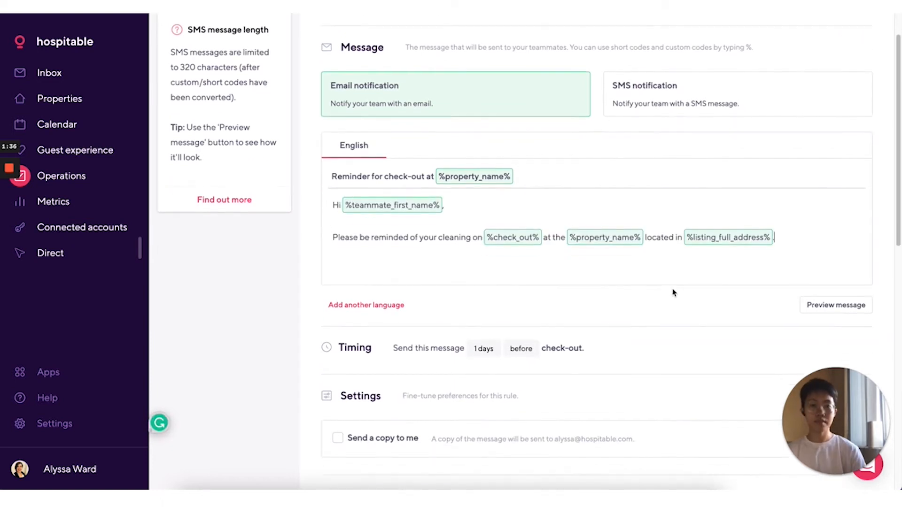
Change the timing chip from 1 day to 20 hours before check-out.
scroll(down, 3)
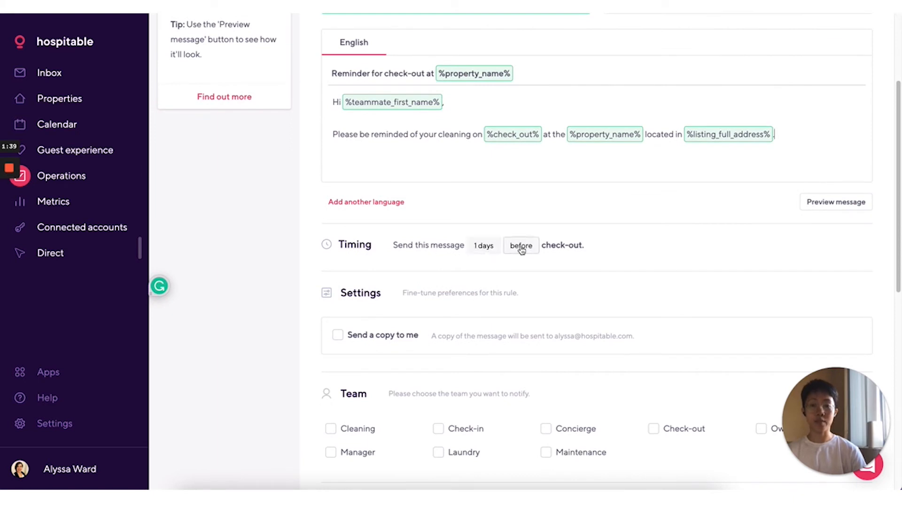
mouse_move(483, 245)
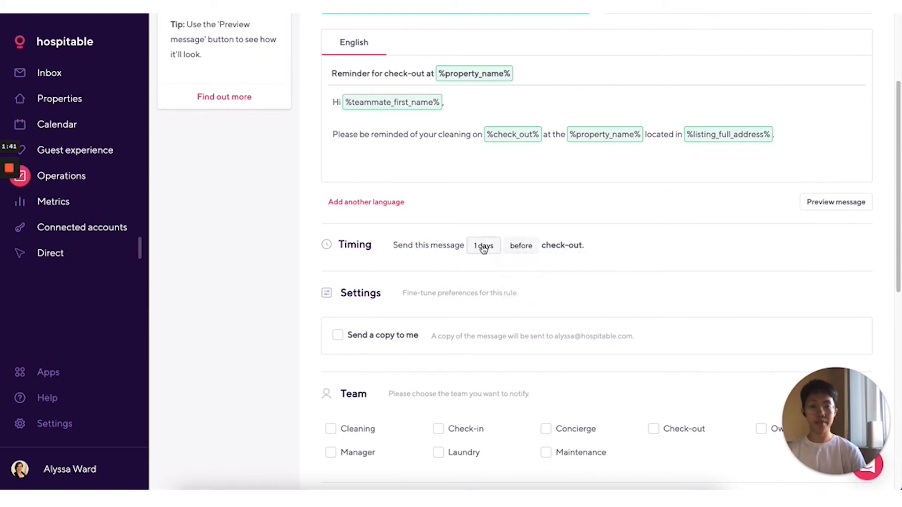
click(484, 245)
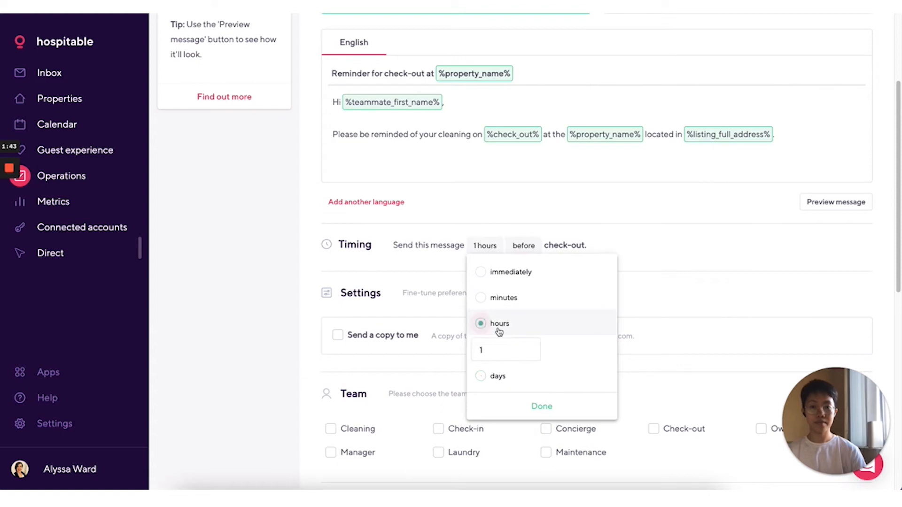
click(506, 350)
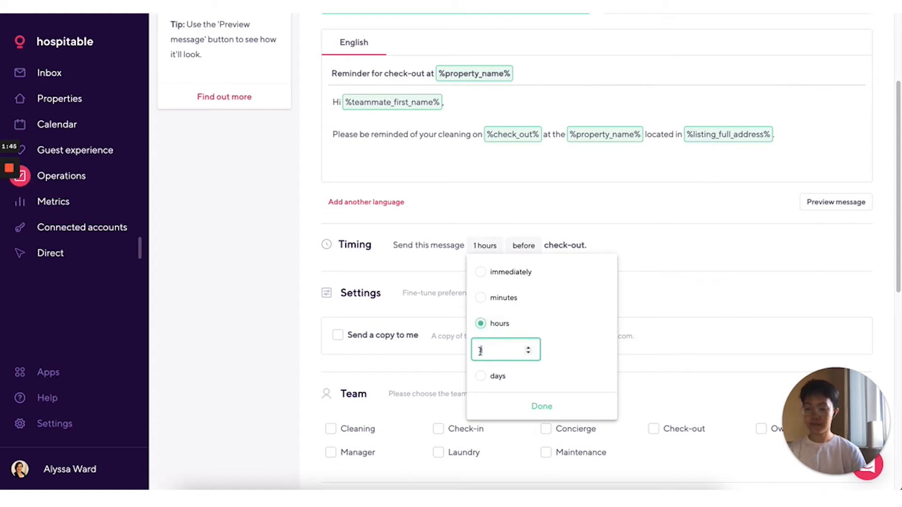
text(20)
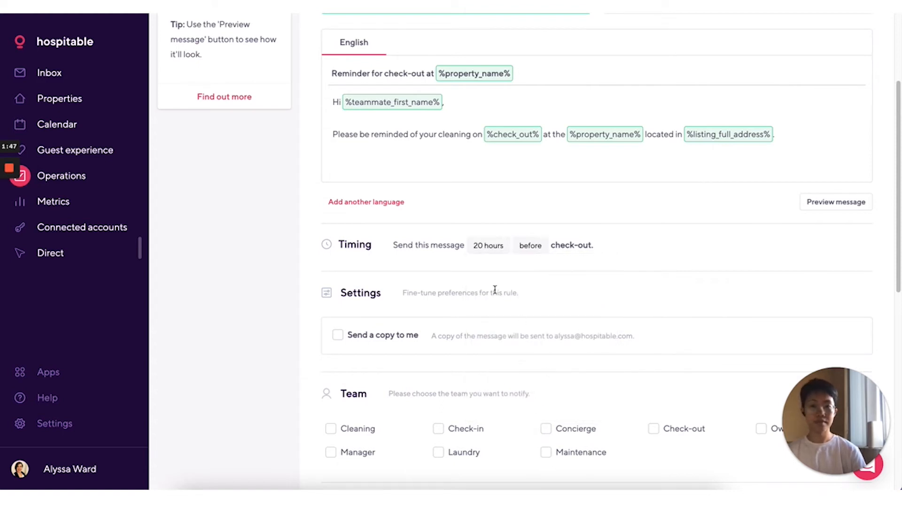
Enable 'Send a copy to me' and scroll to the Team checkboxes for Cleaning and Manager.
scroll(down, 3)
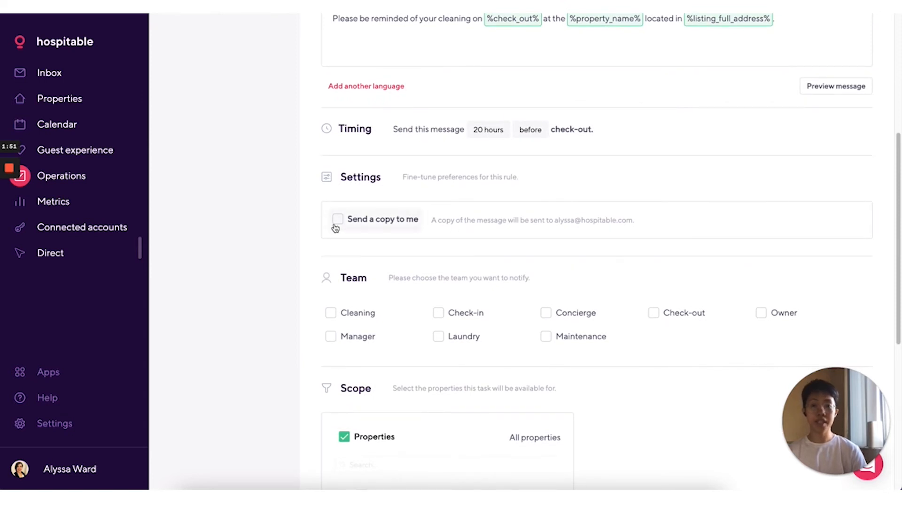
click(338, 219)
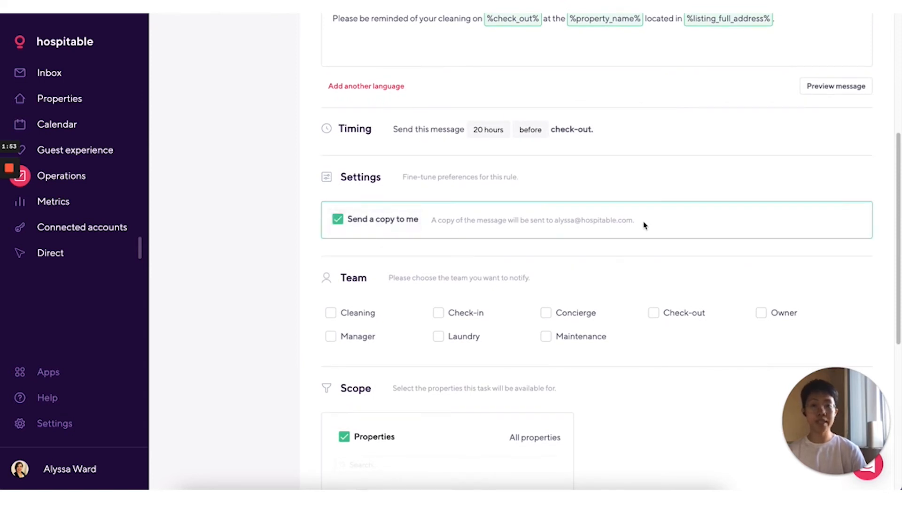
mouse_move(694, 228)
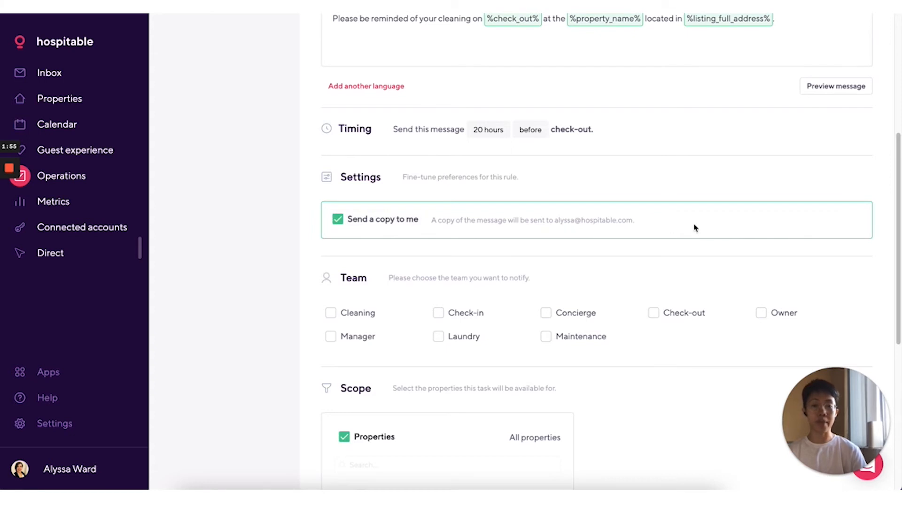
scroll(down, 3)
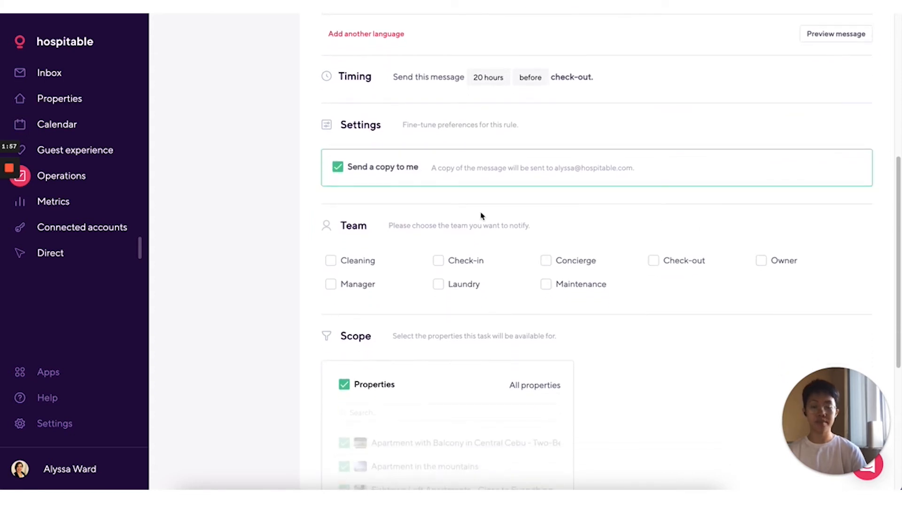
scroll(down, 3)
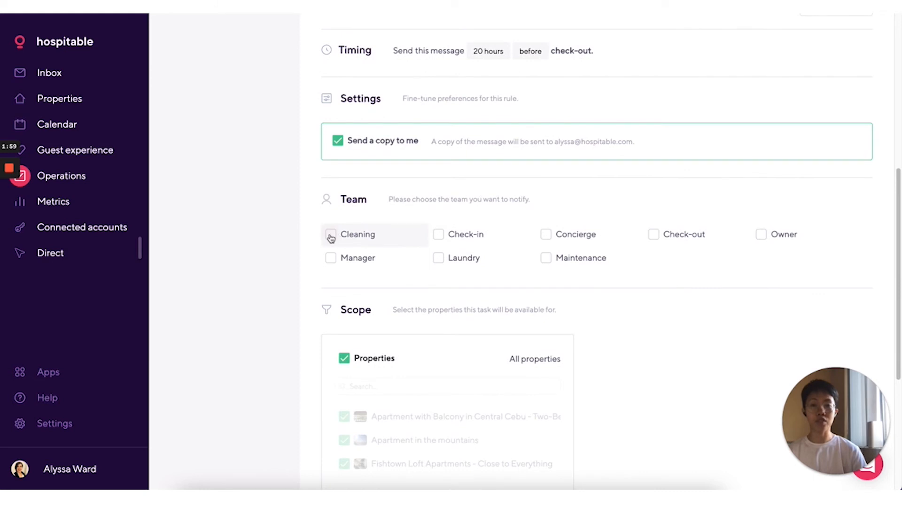
mouse_move(574, 240)
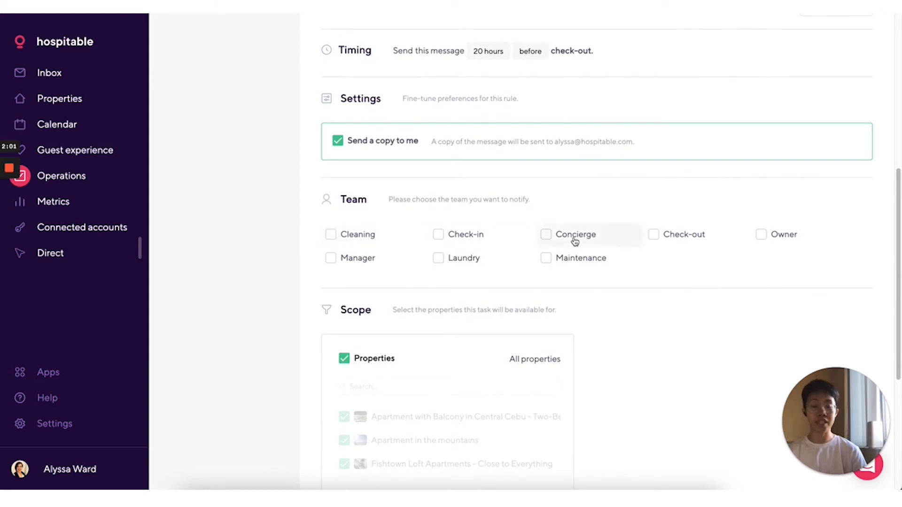
mouse_move(467, 241)
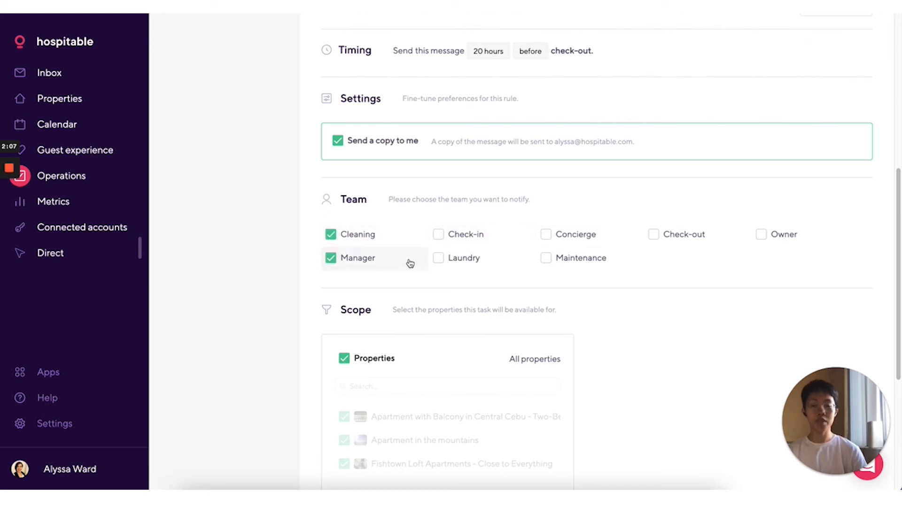
scroll(down, 3)
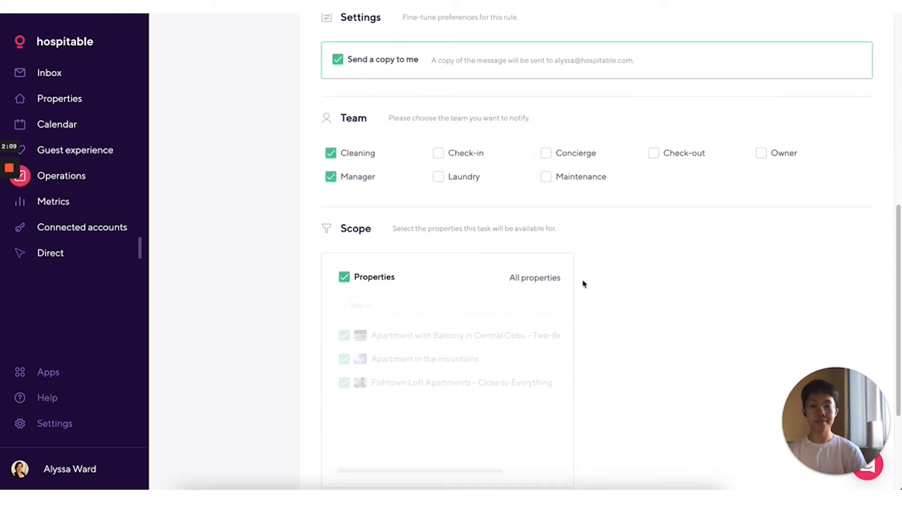
Under Scope, include 'Apartment in the mountains' among the hand-picked properties.
scroll(down, 3)
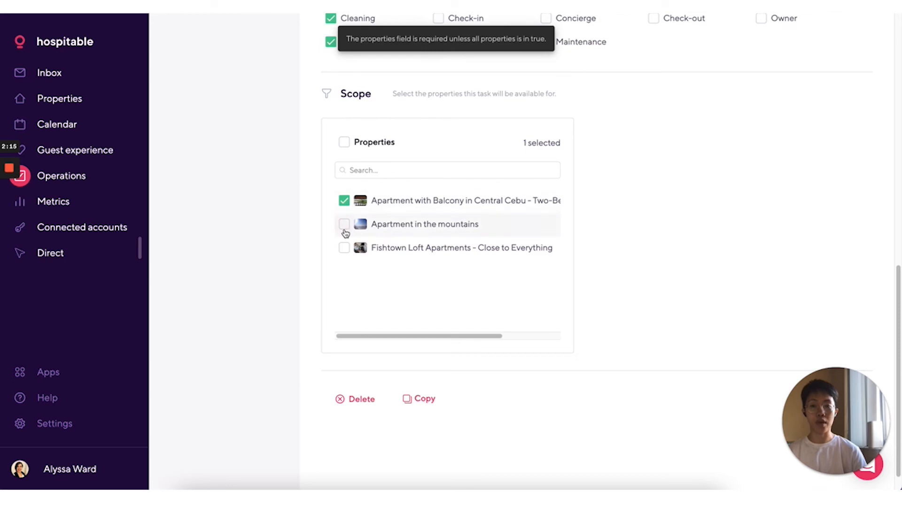
click(344, 224)
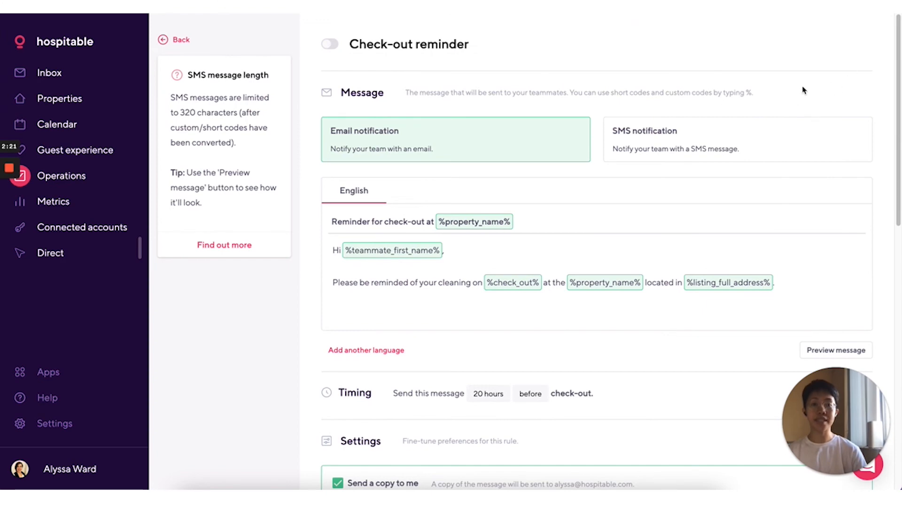
mouse_move(848, 50)
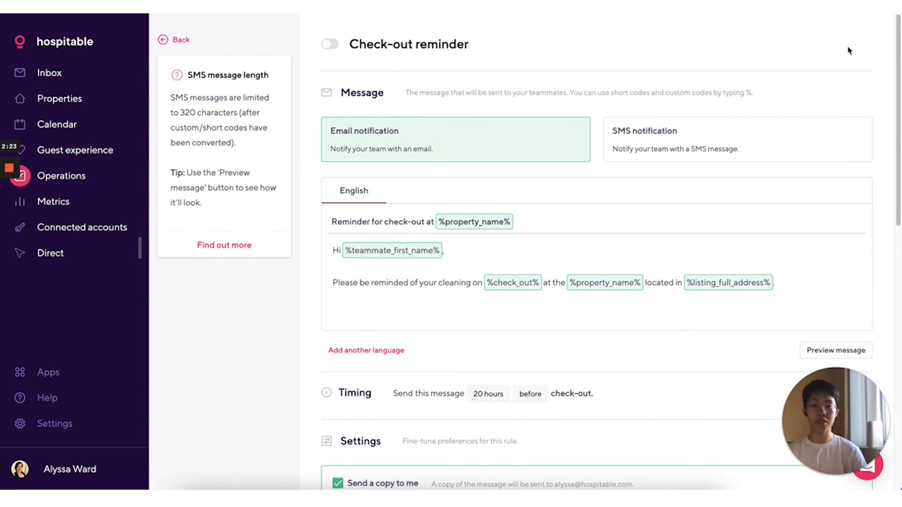